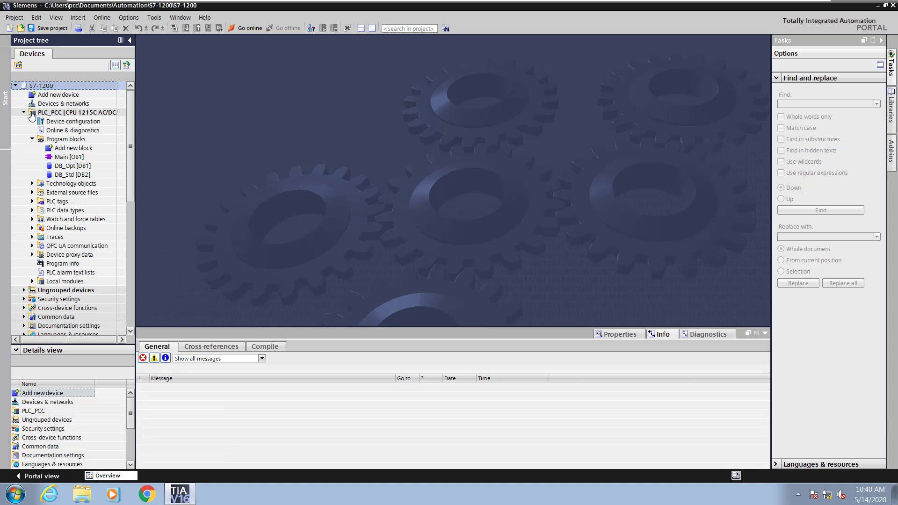
- Open the DB_Opt [DB1] data block from Program blocks in the Project tree
click(68, 165)
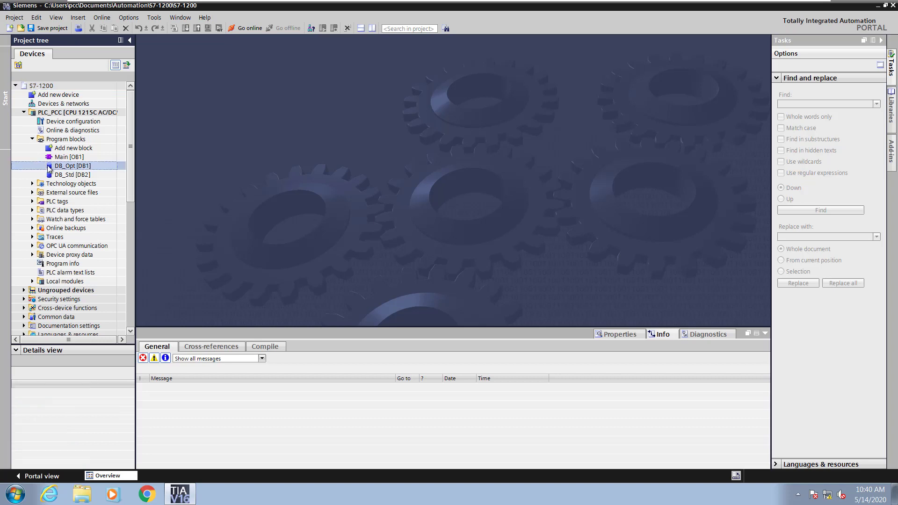
double_click(70, 167)
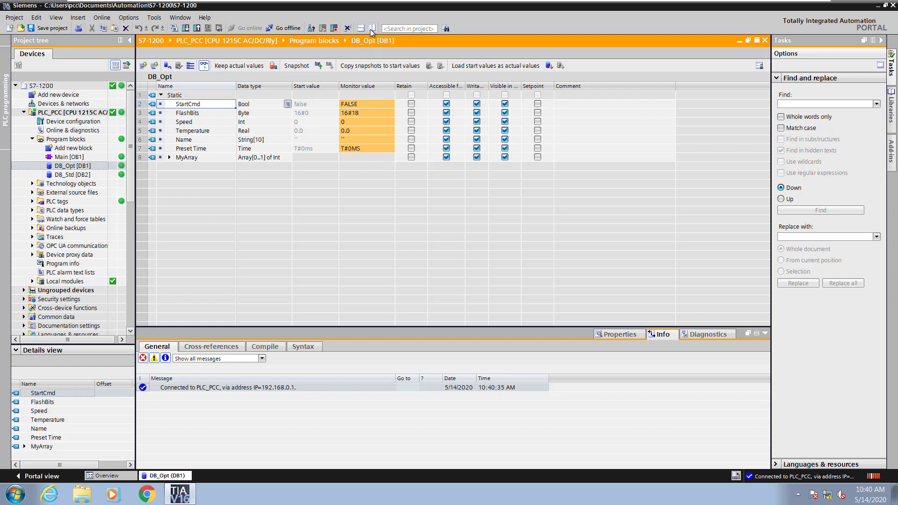
- Split the editor vertically and show PLC_PCC's Online & diagnostics beside DB_Opt
click(756, 40)
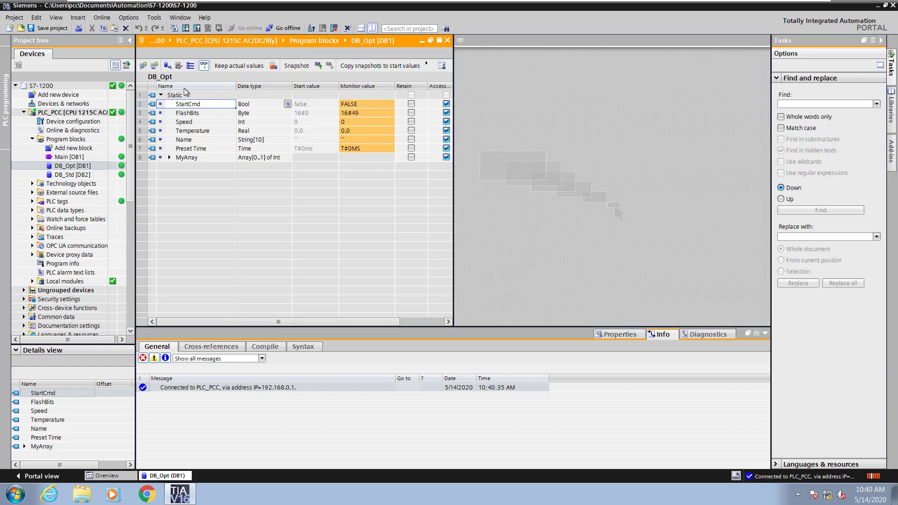
click(75, 130)
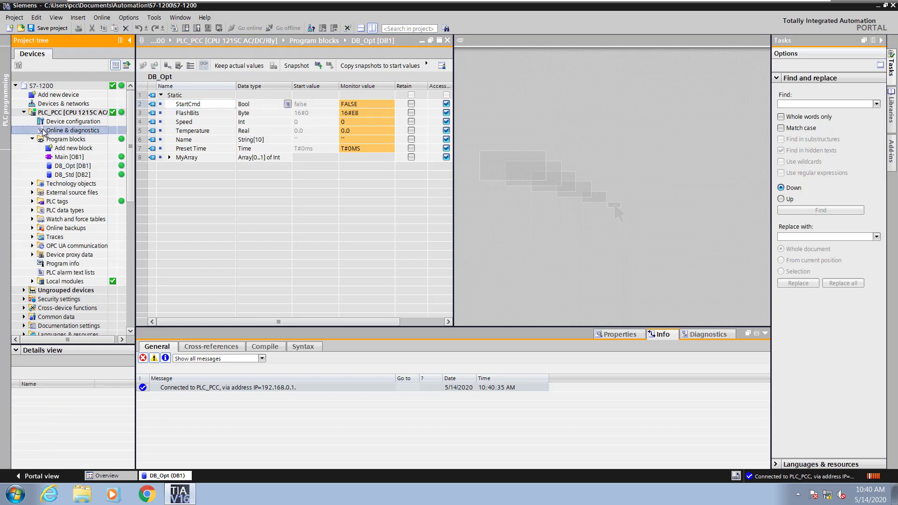
click(73, 130)
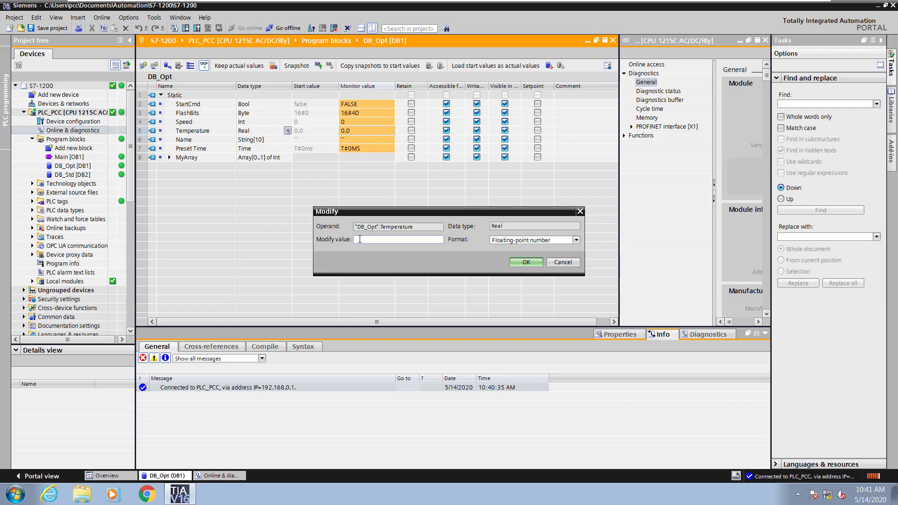
- Modify DB_Opt.Temperature's live value to 70 and confirm it
text(7)
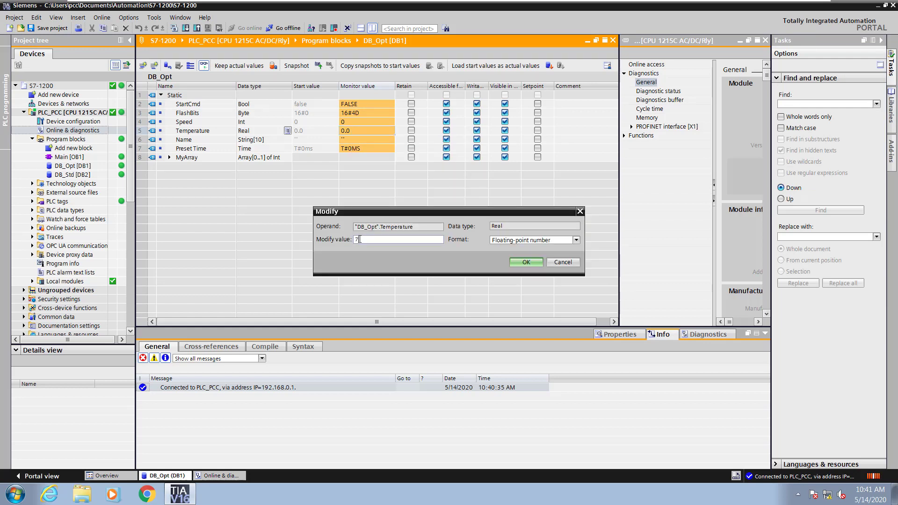
text(0)
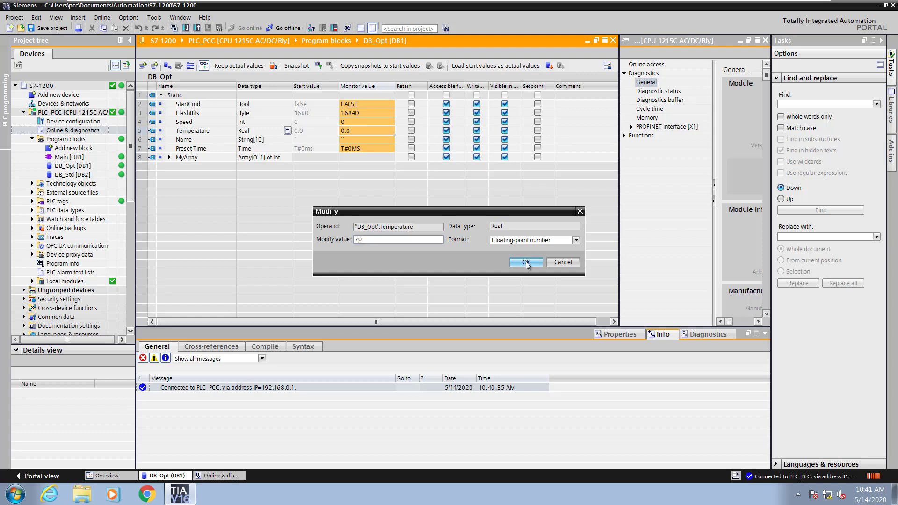
click(524, 261)
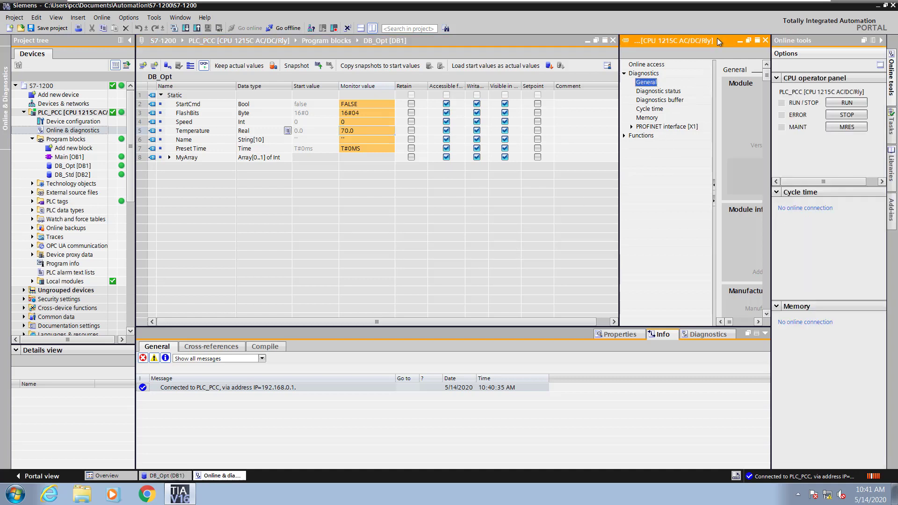
- Switch PLC_PCC to STOP and back to RUN from the CPU operator panel, confirming both
click(845, 103)
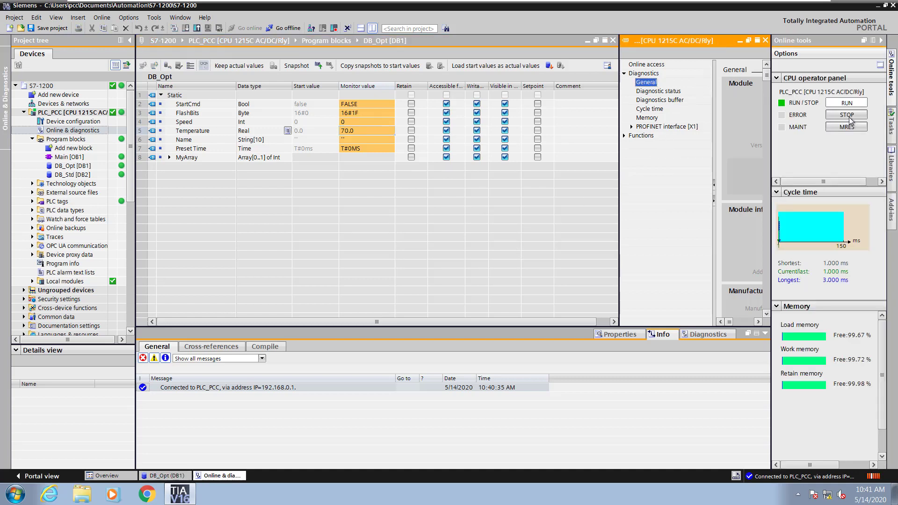
click(845, 114)
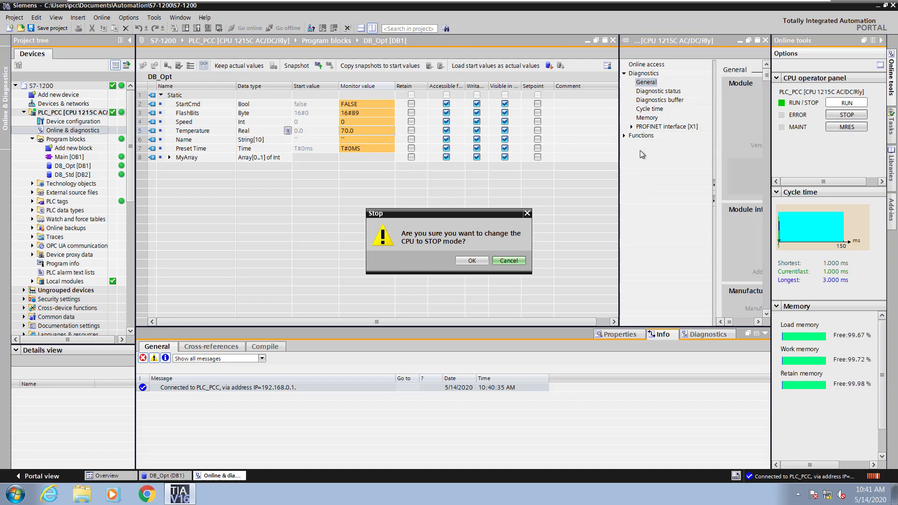
click(507, 261)
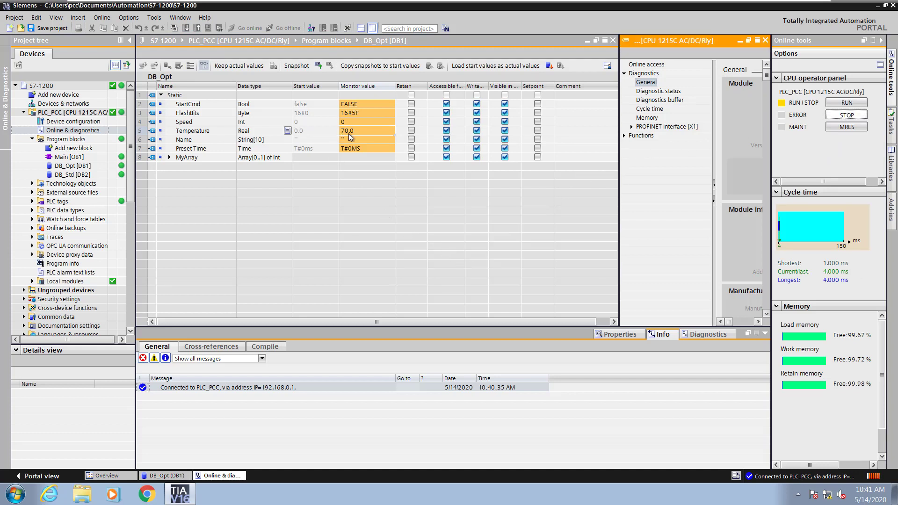
click(846, 103)
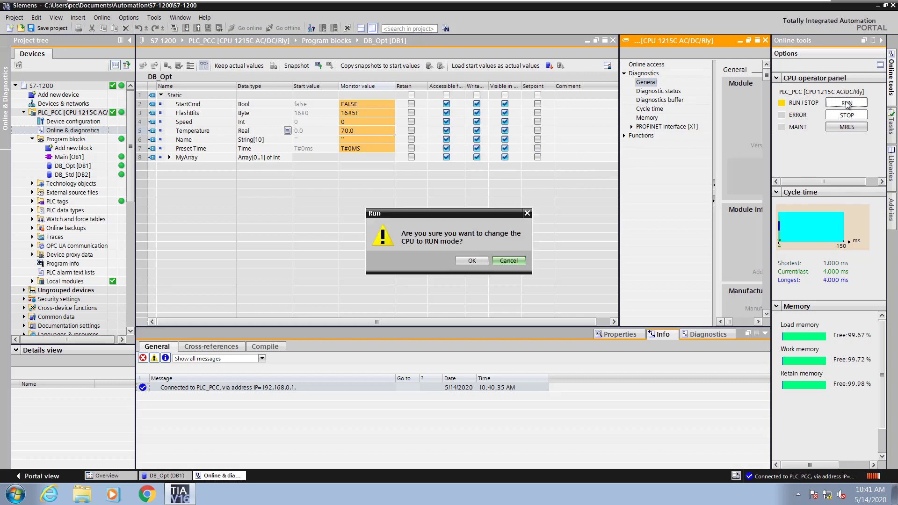
click(470, 261)
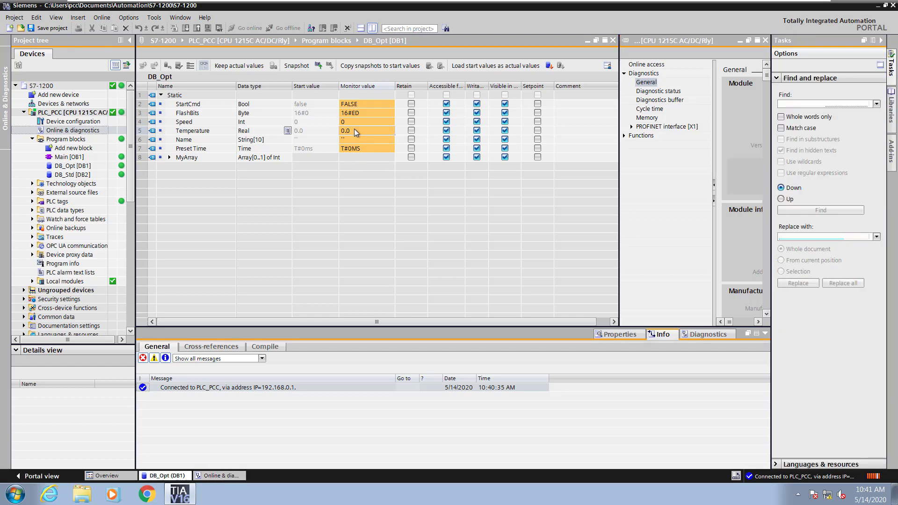
- Modify DB_Opt.Temperature's live value to 80 via Modify operand
right_click(354, 131)
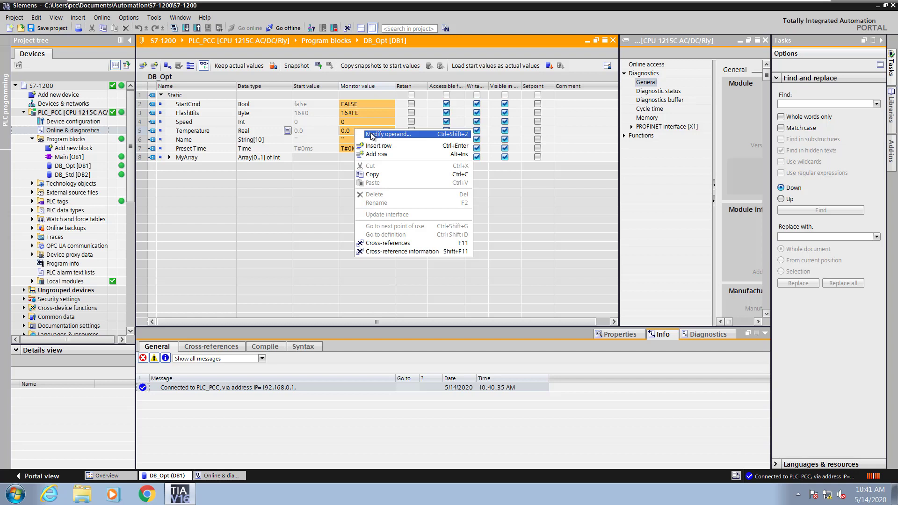
click(390, 133)
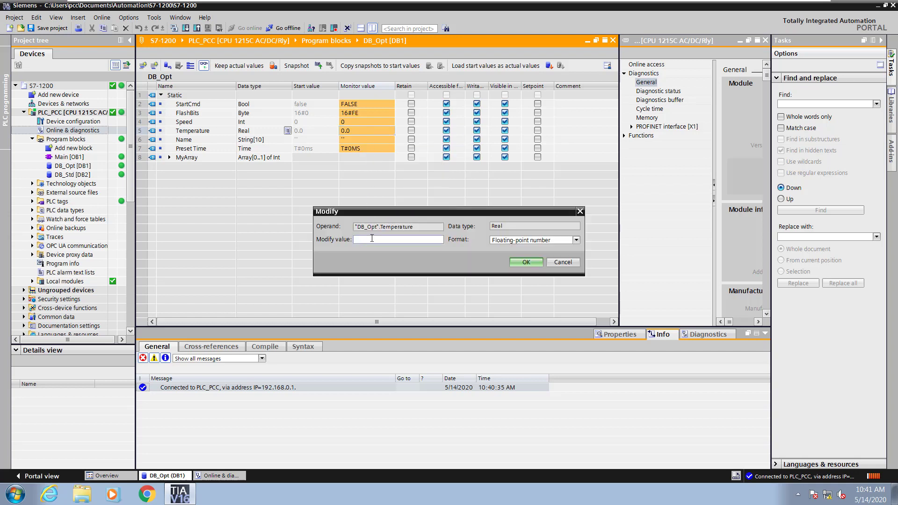
text(80)
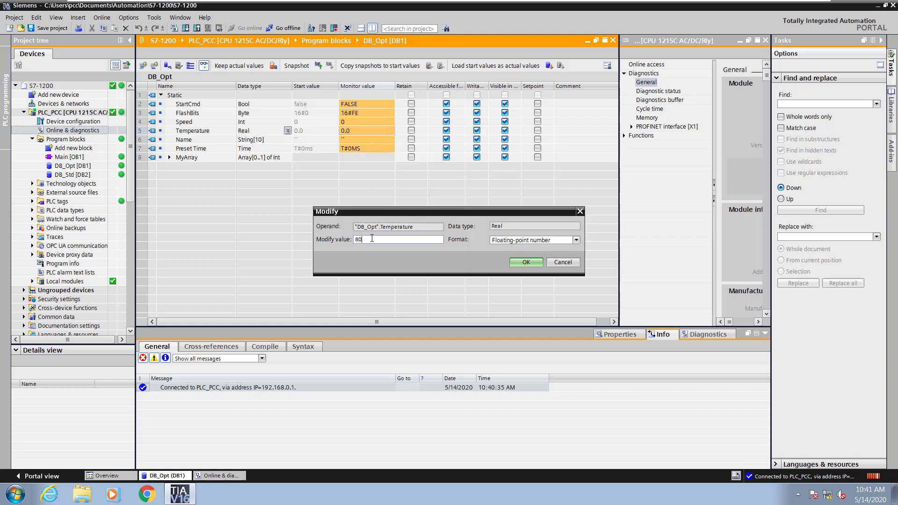
mouse_move(382, 247)
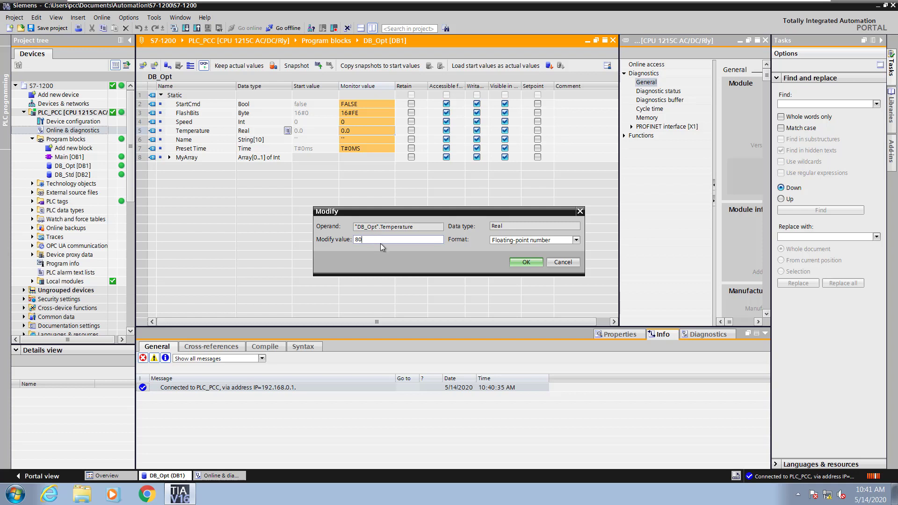
click(524, 262)
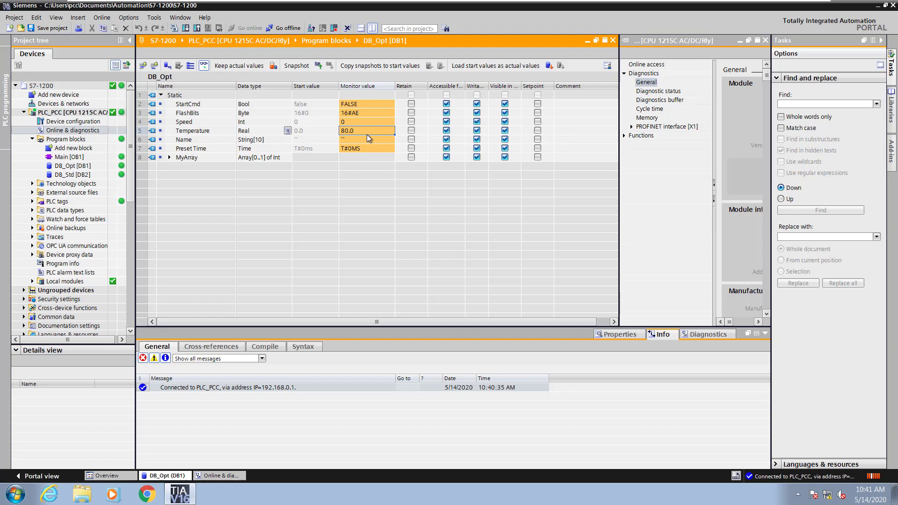
mouse_move(336, 84)
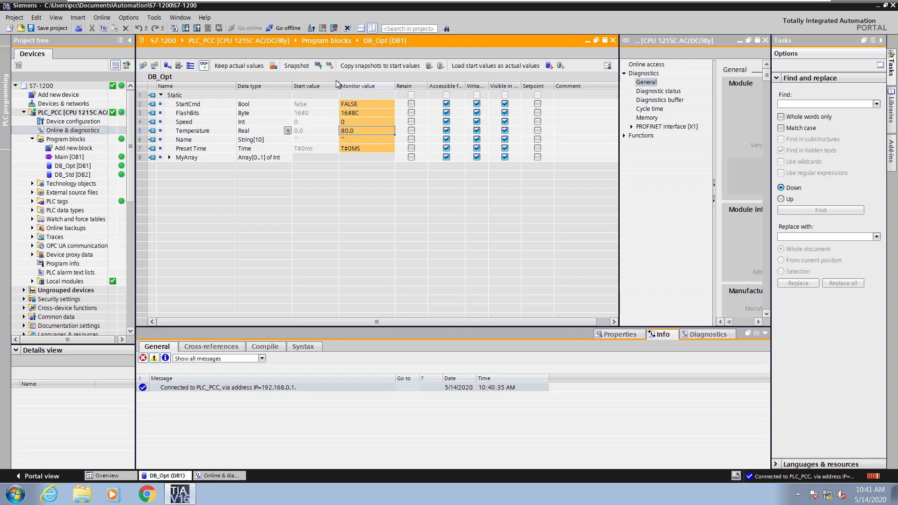
mouse_move(318, 65)
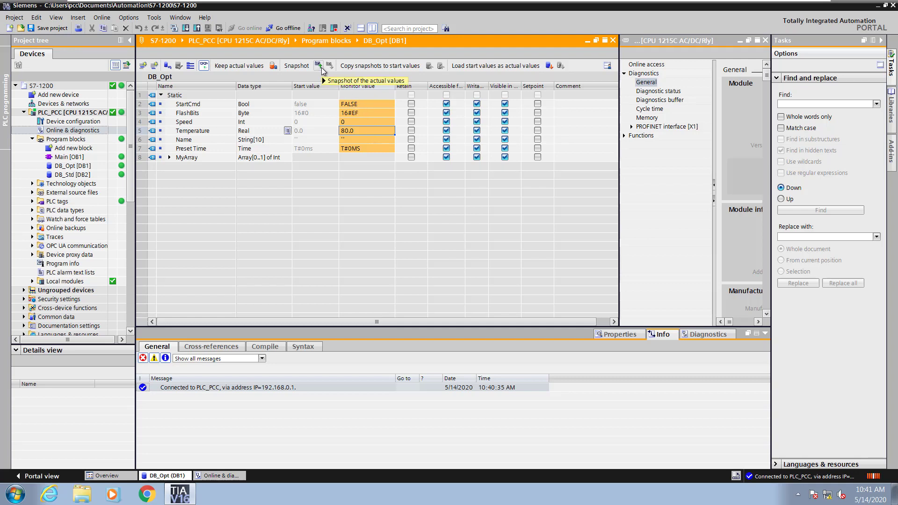
- Snapshot DB_Opt's actual values and copy all snapshots into the start values
click(318, 66)
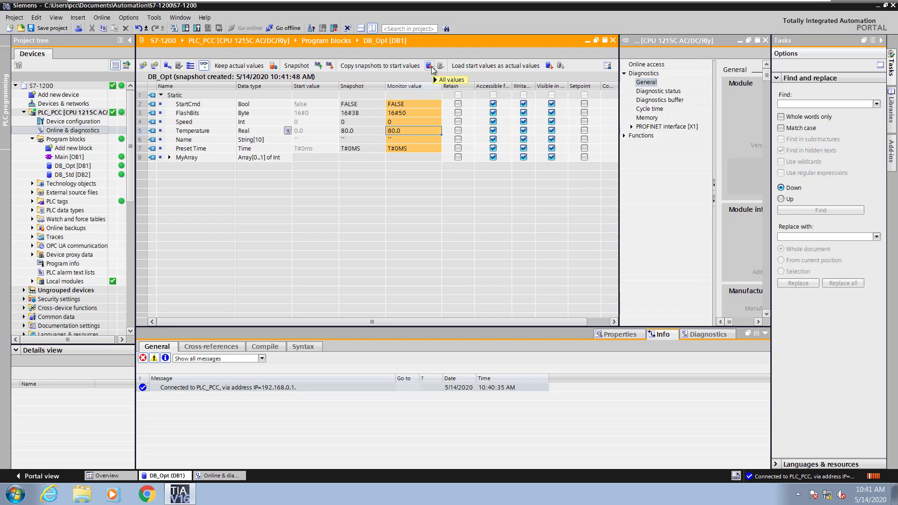
click(430, 65)
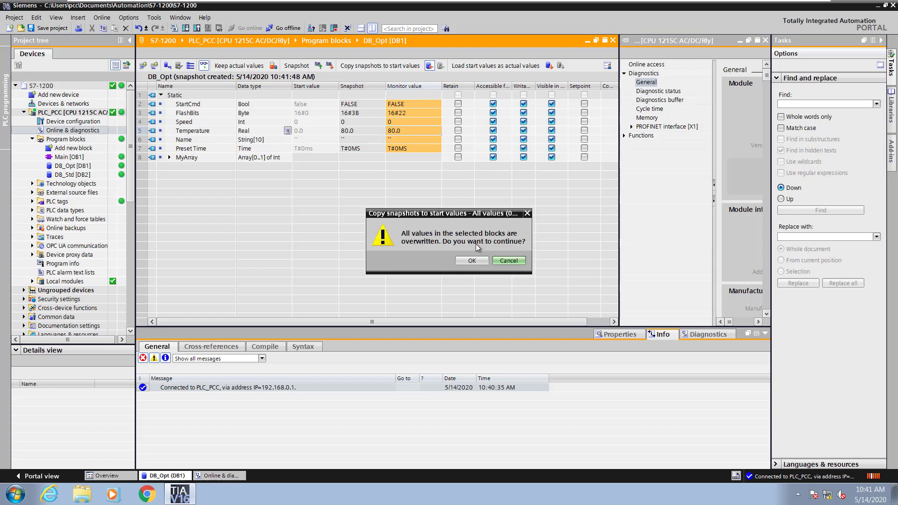
click(471, 261)
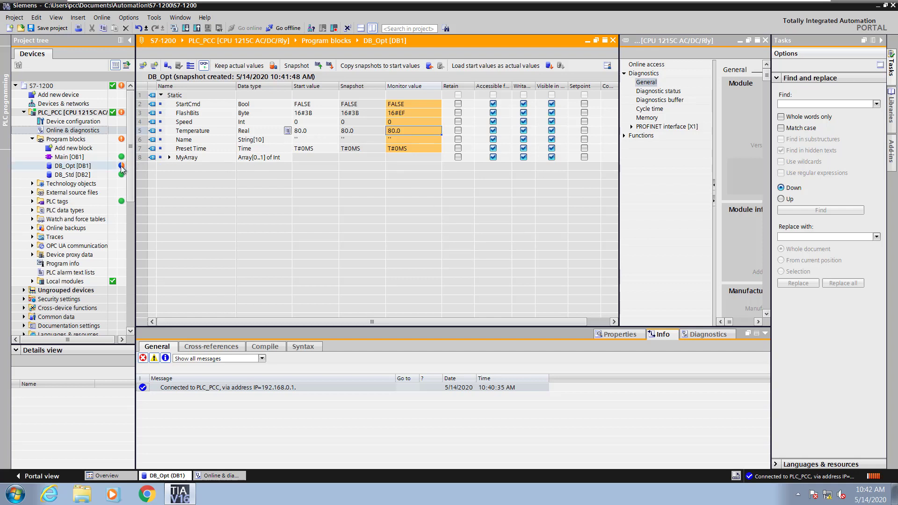
mouse_move(122, 169)
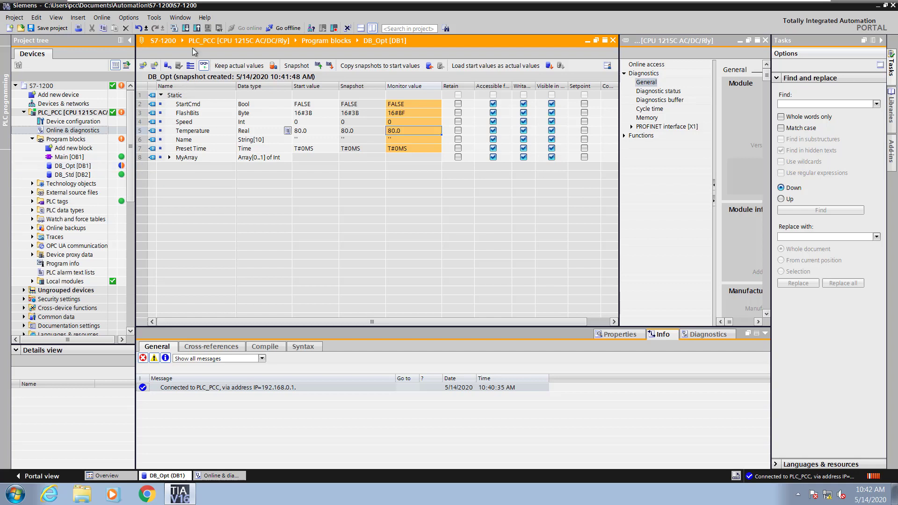
- Download DB_Opt to PLC_PCC, confirming the overwrite of DB_Opt [DB1]
click(185, 28)
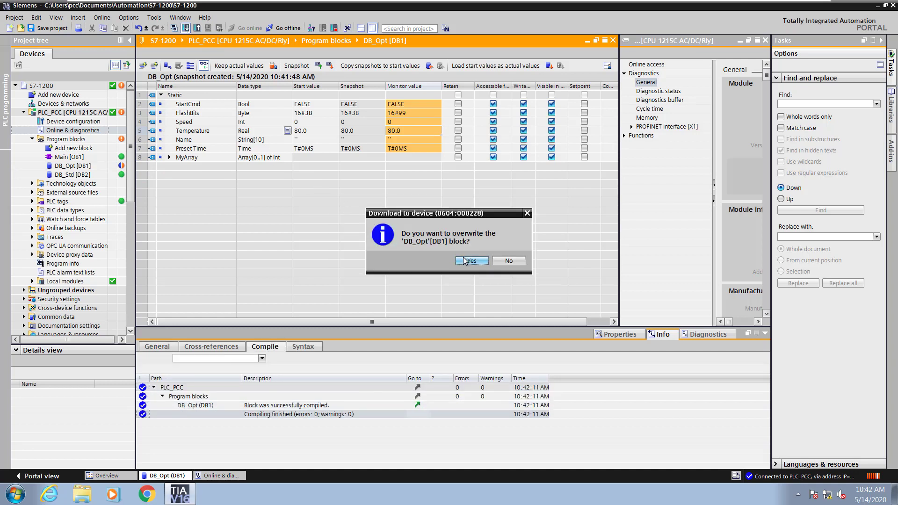
click(469, 261)
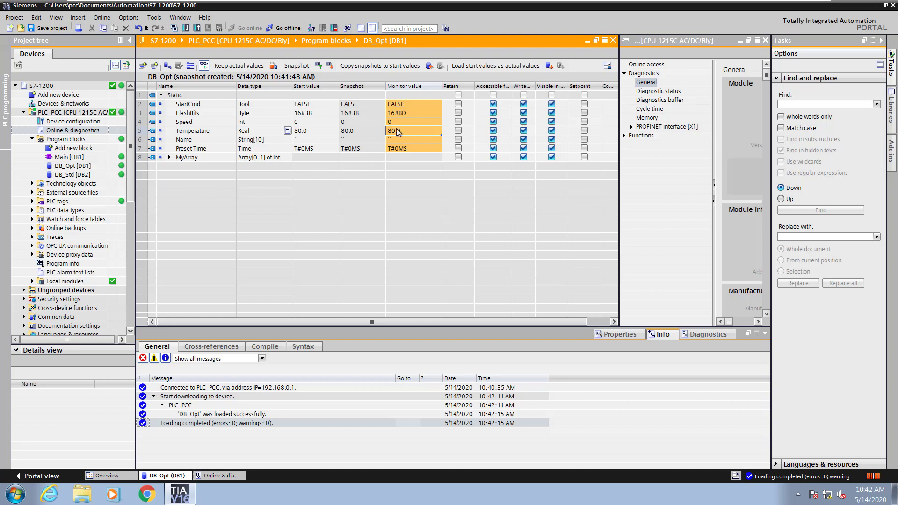
- Modify DB_Opt.Temperature's live value to 90 and confirm it
double_click(413, 131)
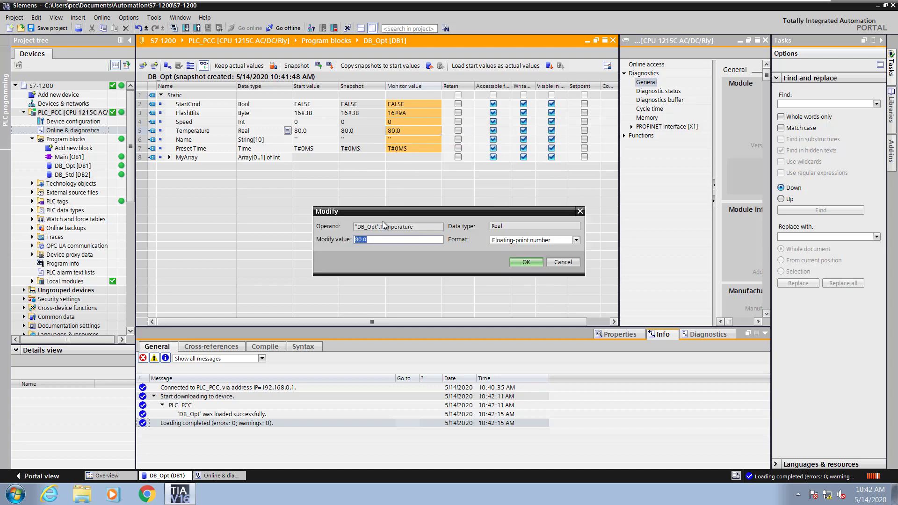
text(9)
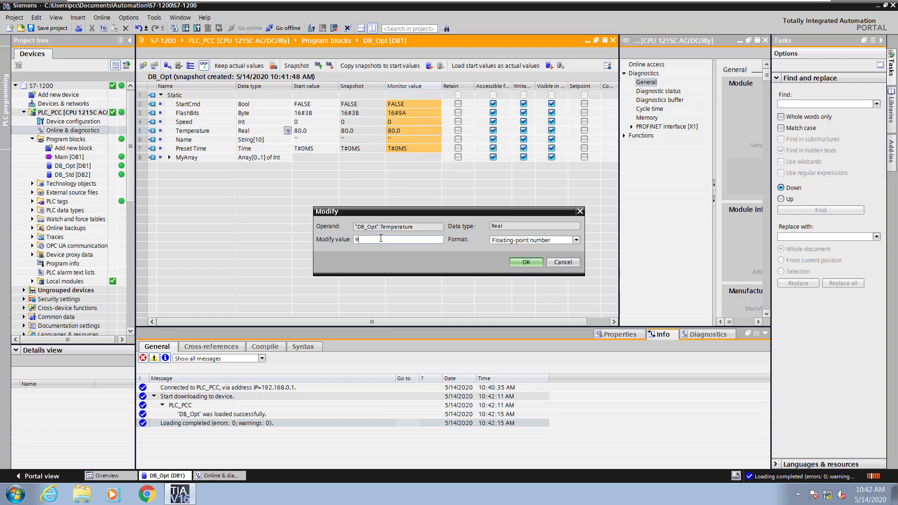
text(0)
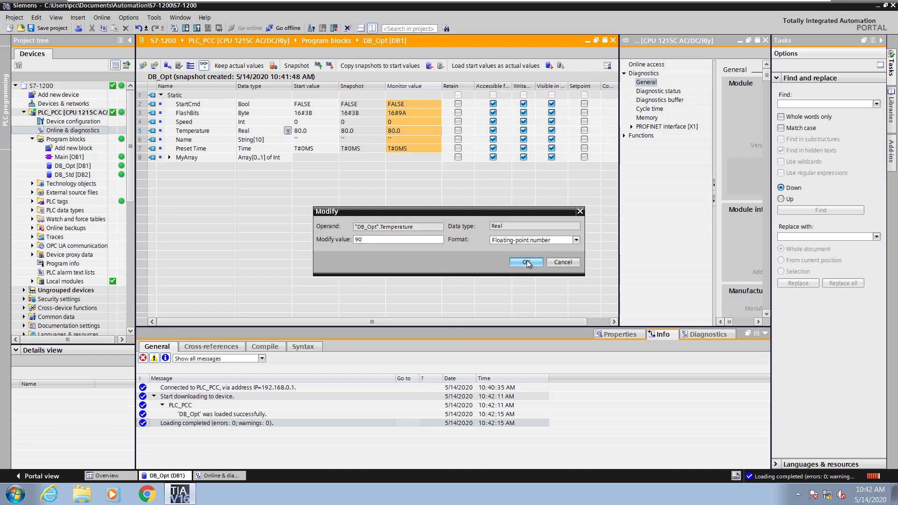
click(522, 263)
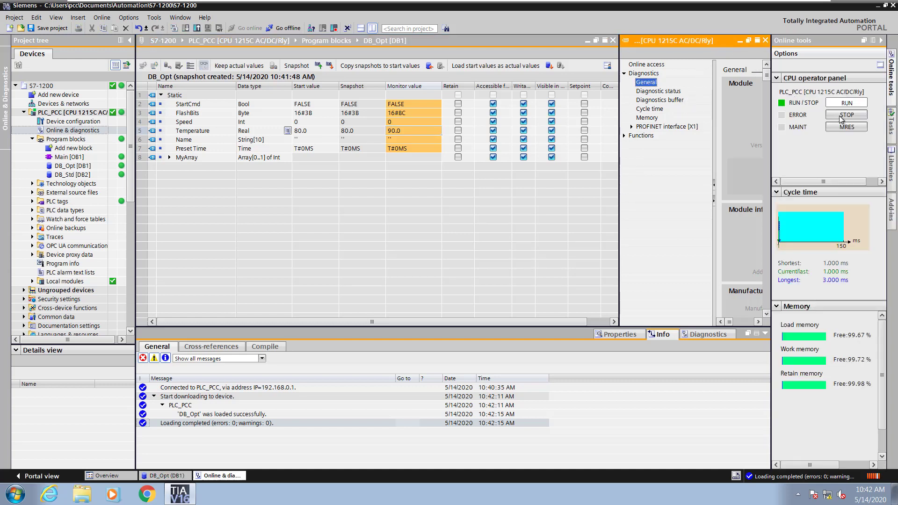
- Put PLC_PCC into STOP via the operator panel and return to the DB_Opt editor
click(846, 114)
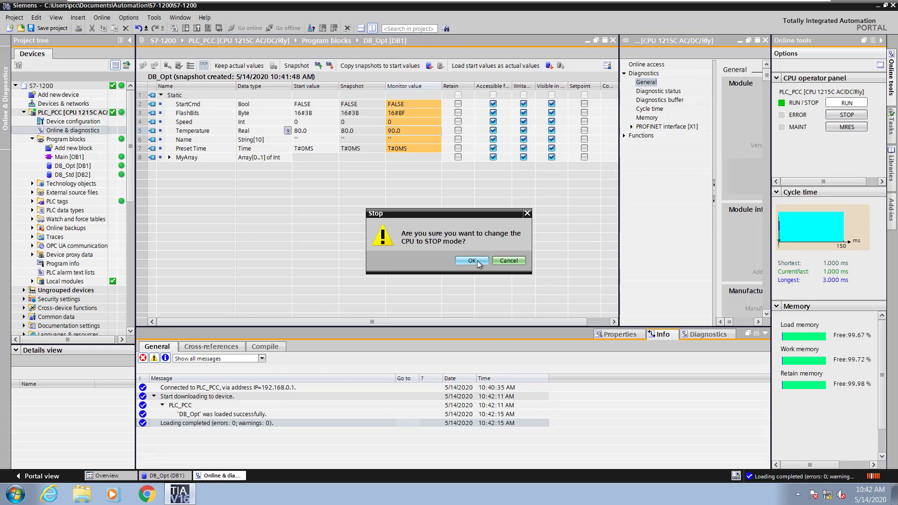
click(469, 261)
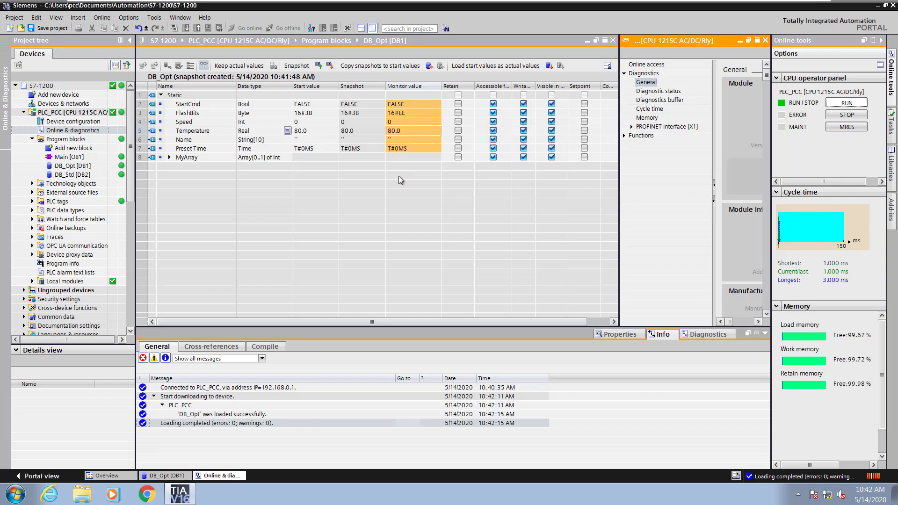
click(373, 28)
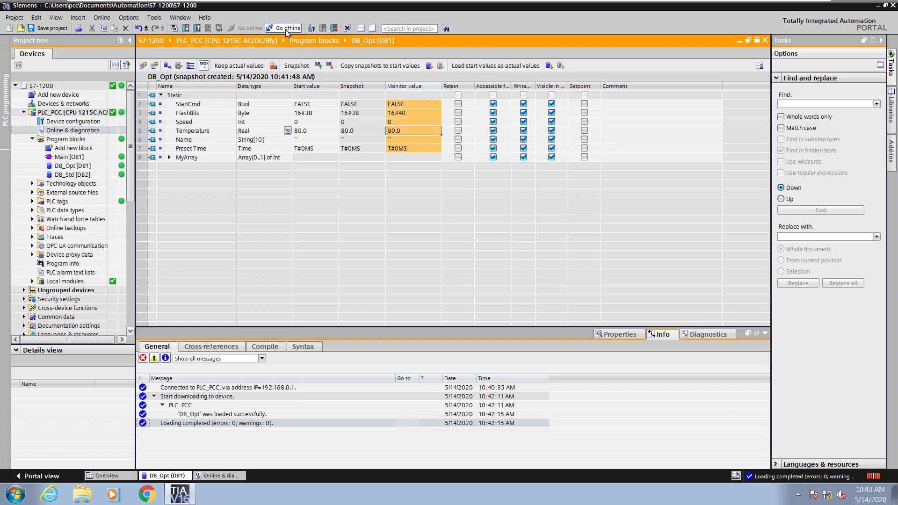
- Go offline and insert an Int row named 'New Var 1' below Speed in DB_Opt
click(281, 27)
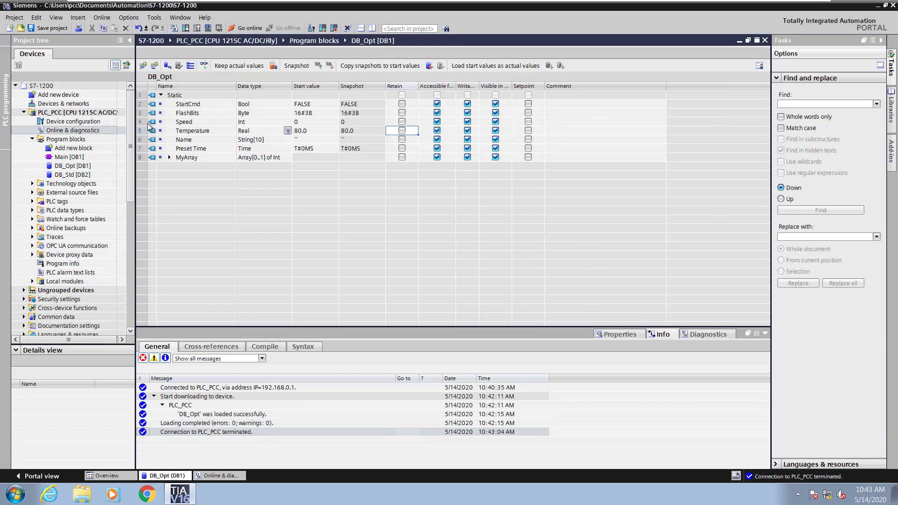
click(183, 122)
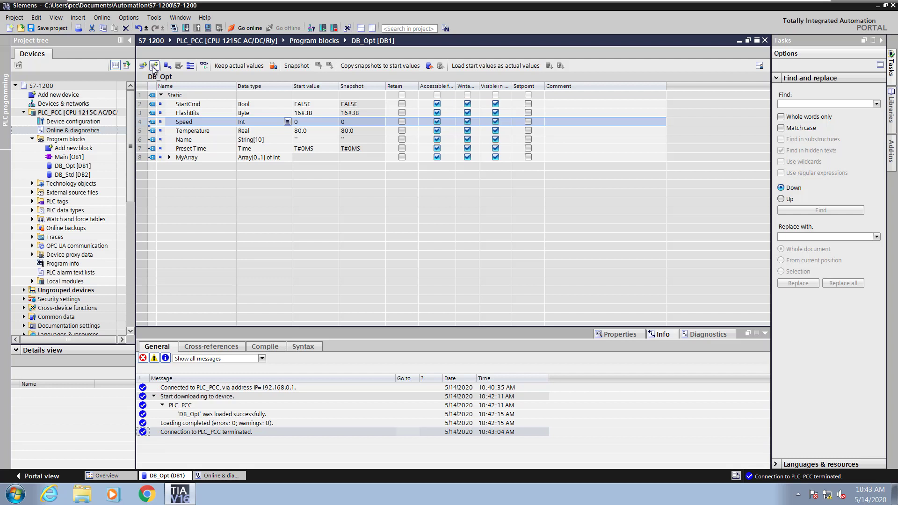
click(155, 66)
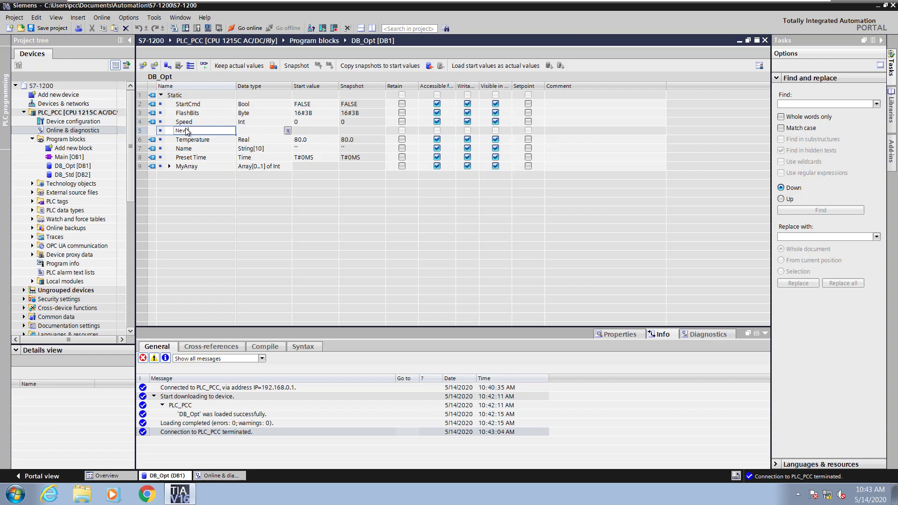
text(_Var)
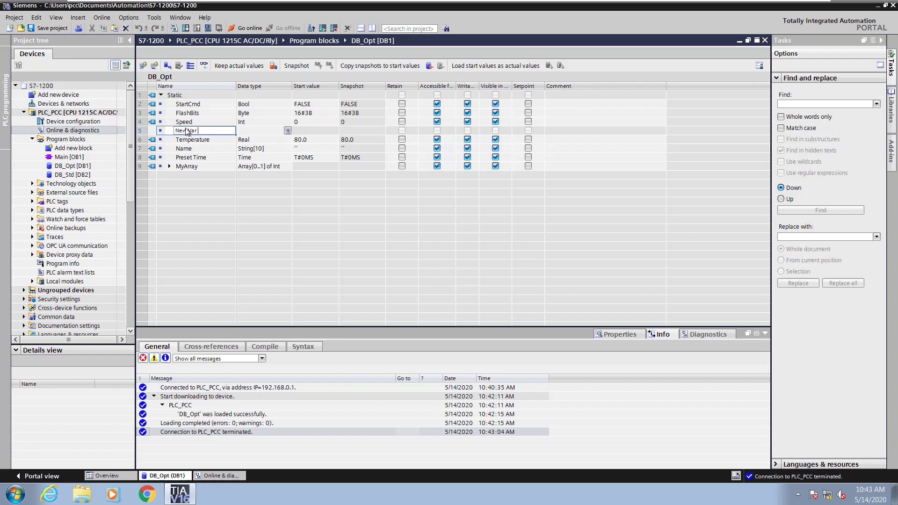
text(New Var 1)
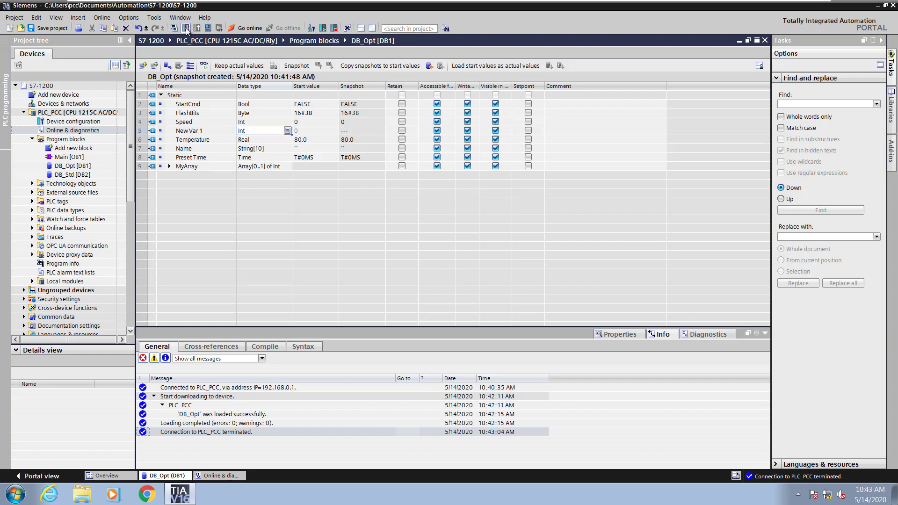
- Load DB_Opt with New Var 1 to PLC_PCC, choosing Re-initialize as the data block action
click(184, 28)
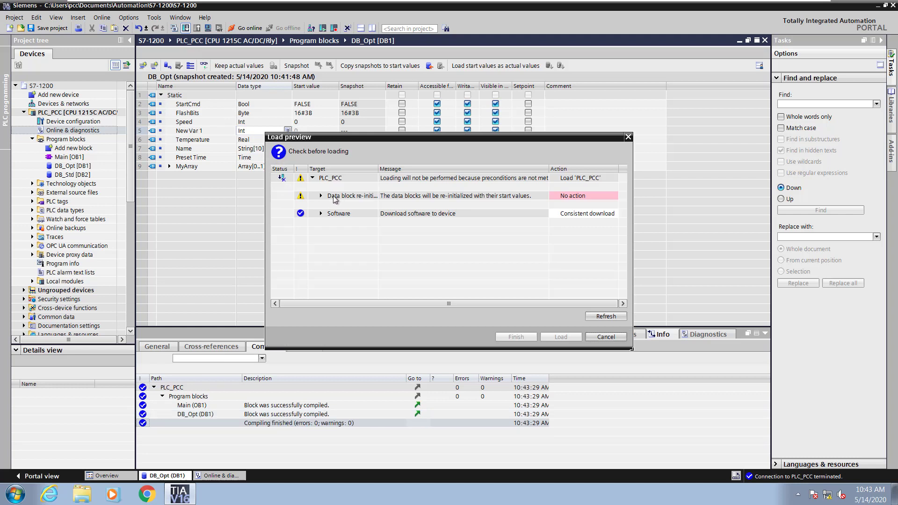
mouse_move(341, 196)
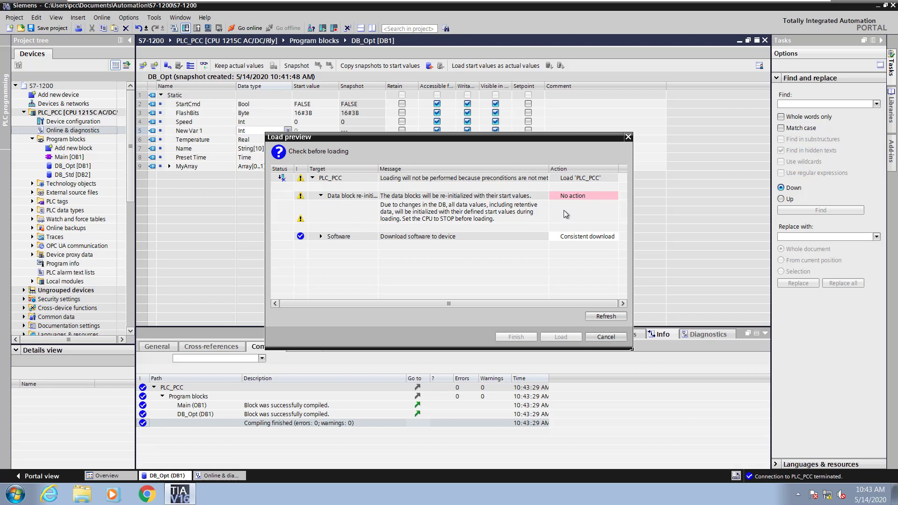
mouse_move(606, 200)
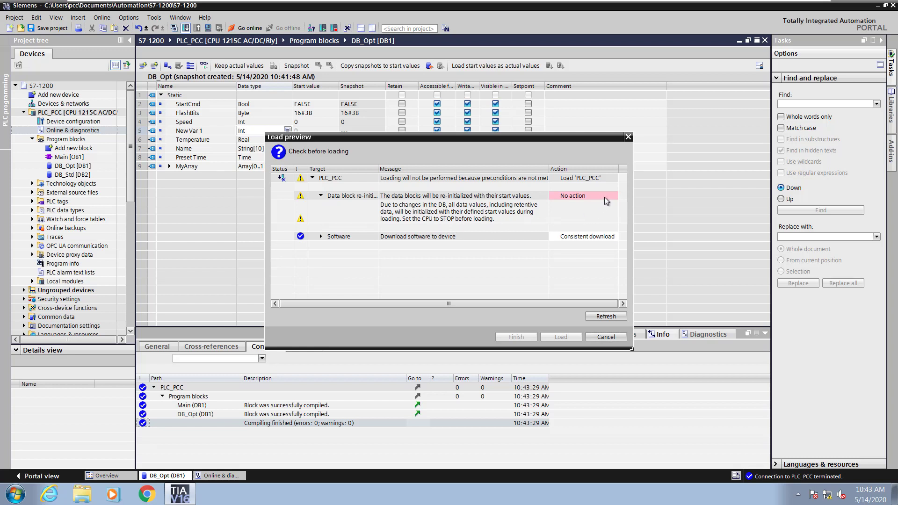
click(614, 196)
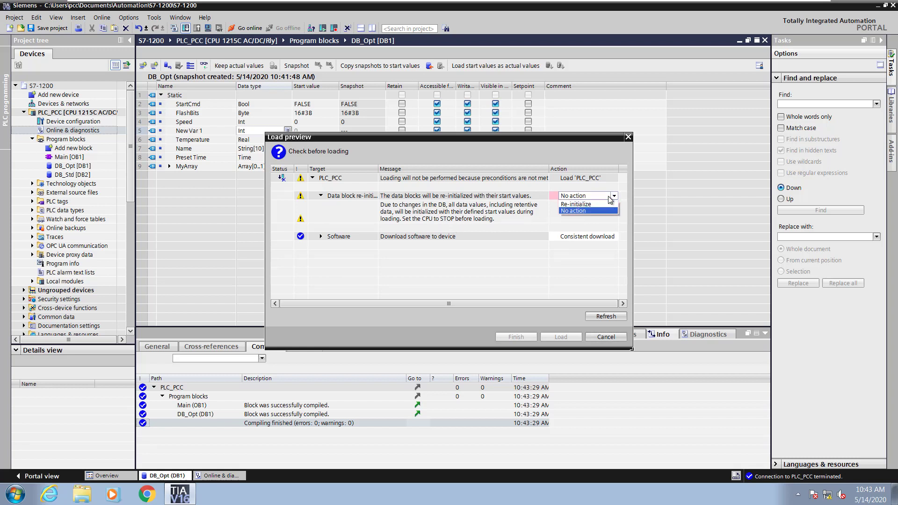
click(577, 203)
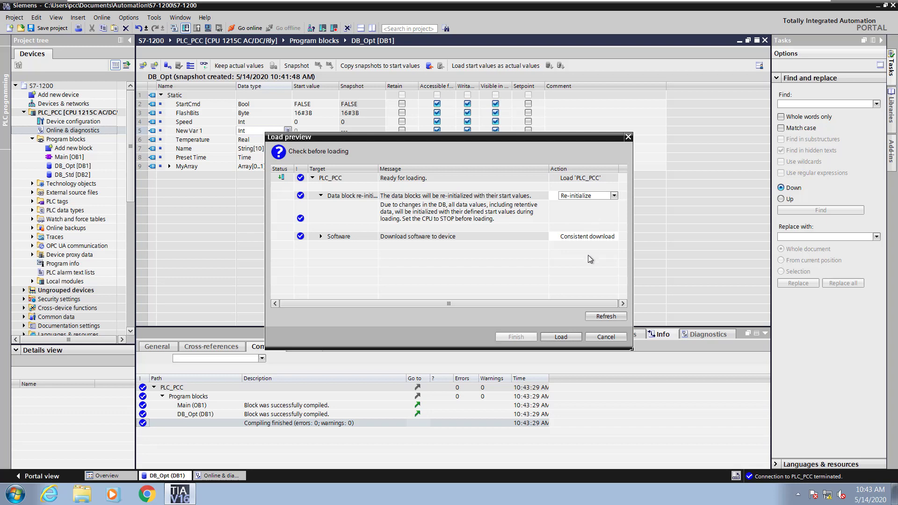
click(559, 336)
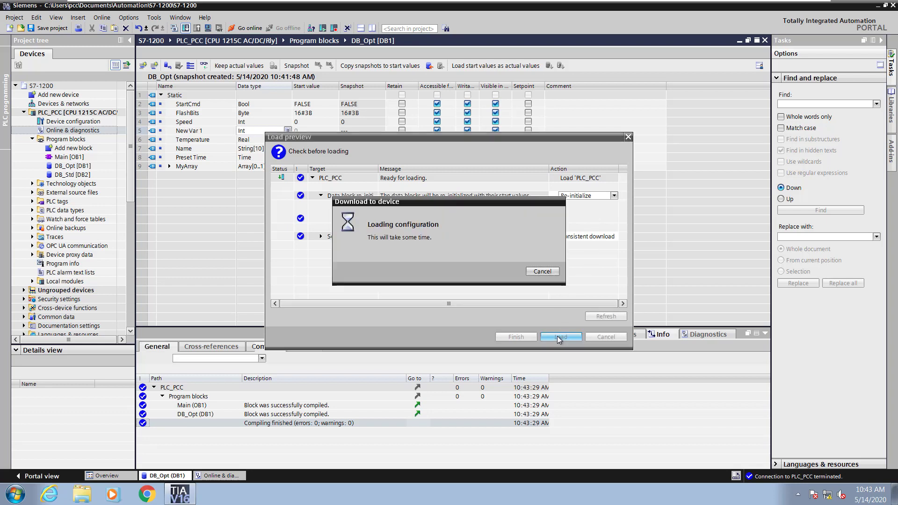
click(559, 335)
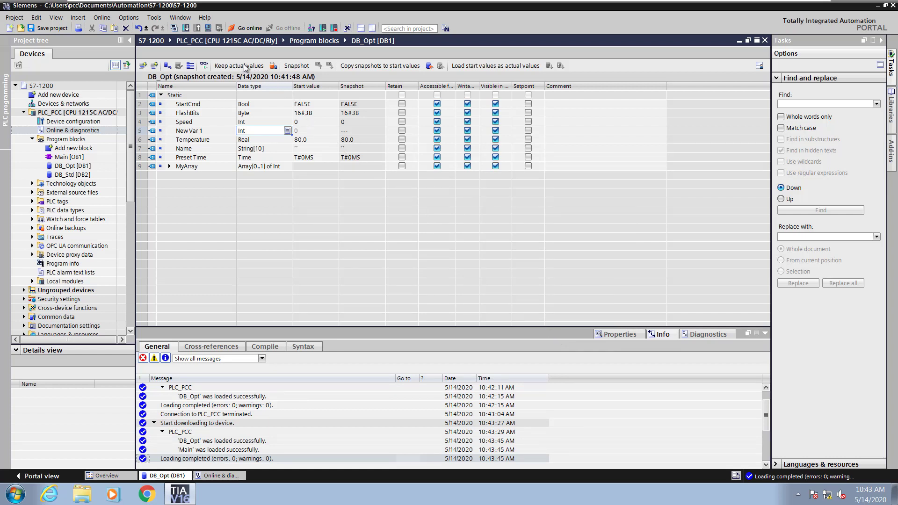
mouse_move(272, 65)
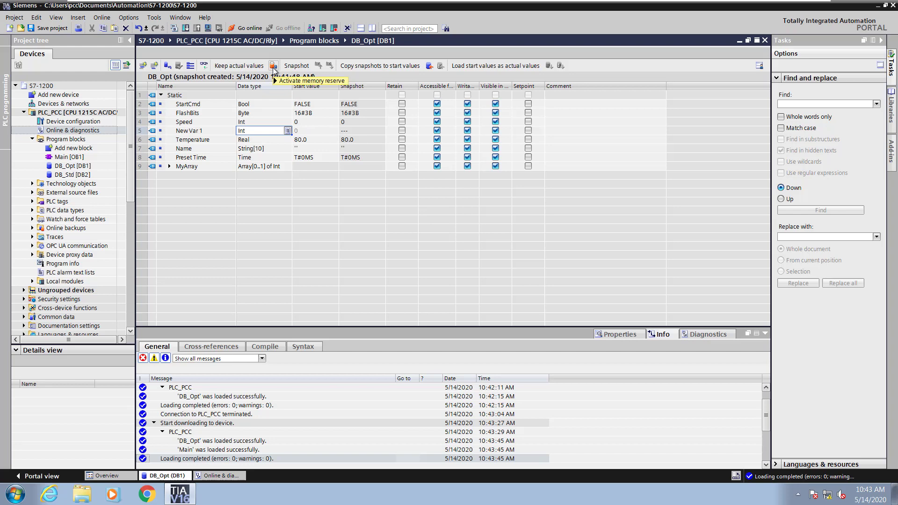
- Activate the memory reserve for DB_Opt and confirm the Activation dialog
click(273, 65)
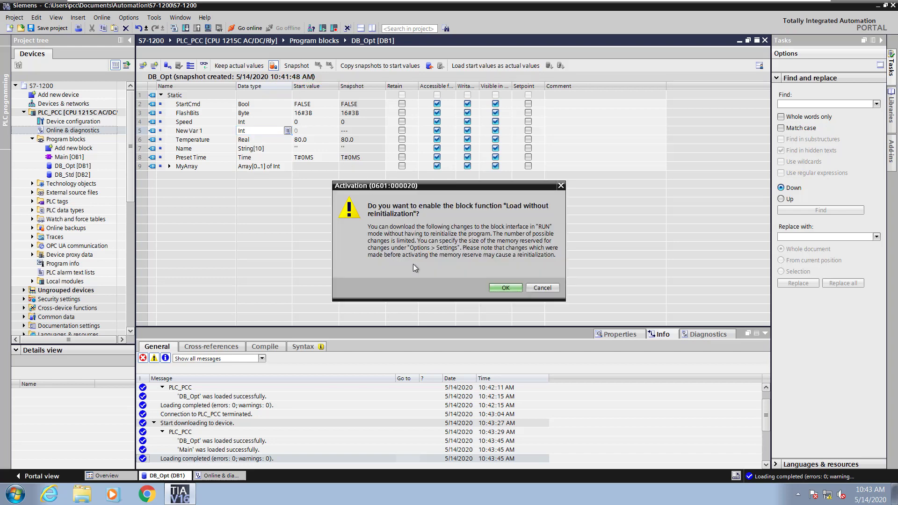
mouse_move(454, 269)
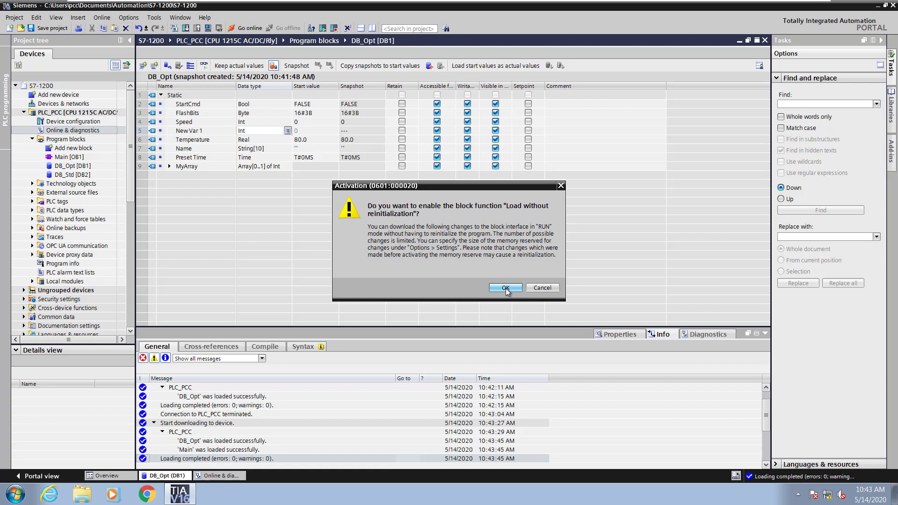
click(504, 288)
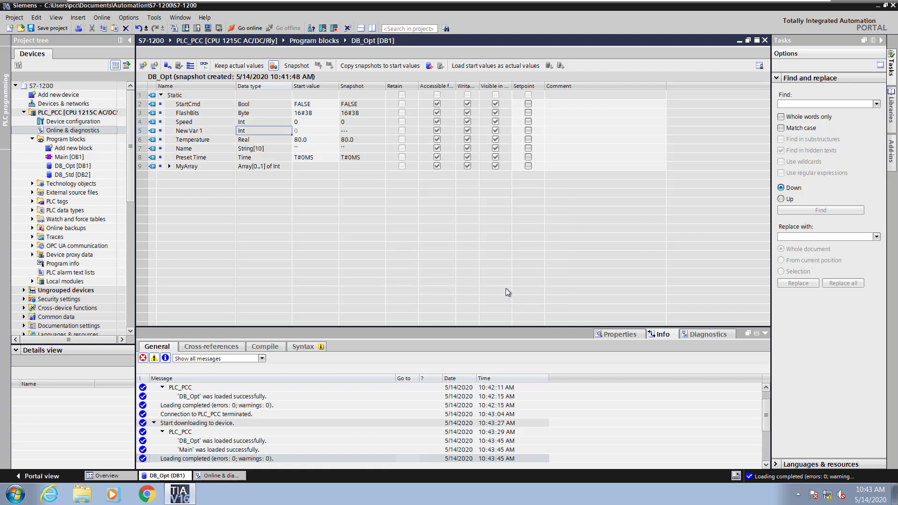
mouse_move(146, 131)
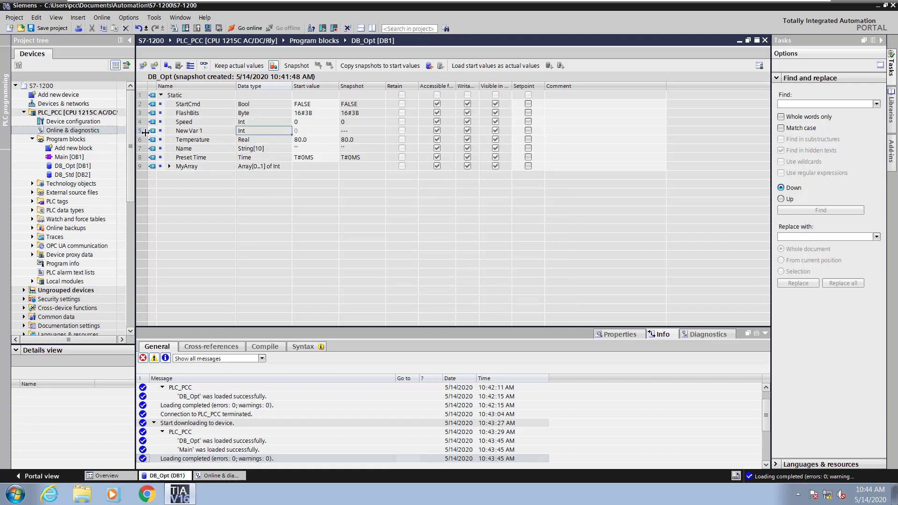
- Insert an Int row named New Var 2 directly below New Var 1 in DB_Opt
click(188, 130)
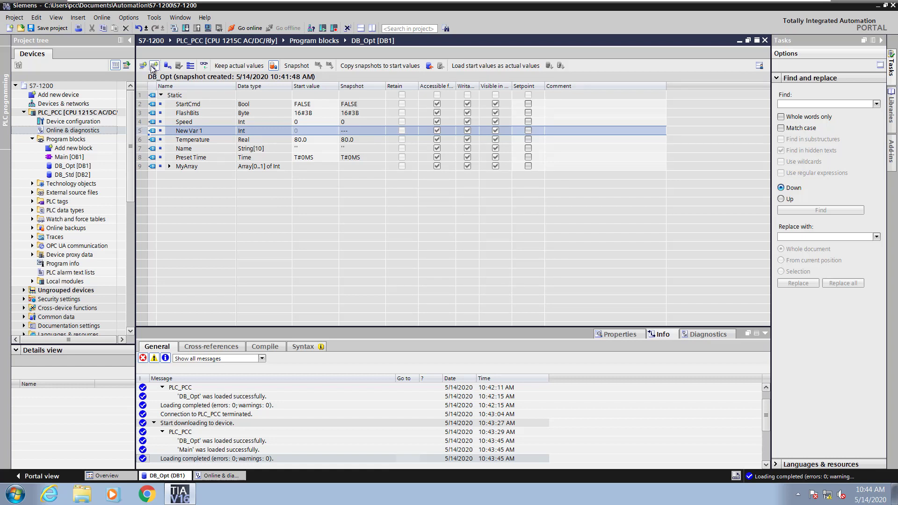
click(142, 65)
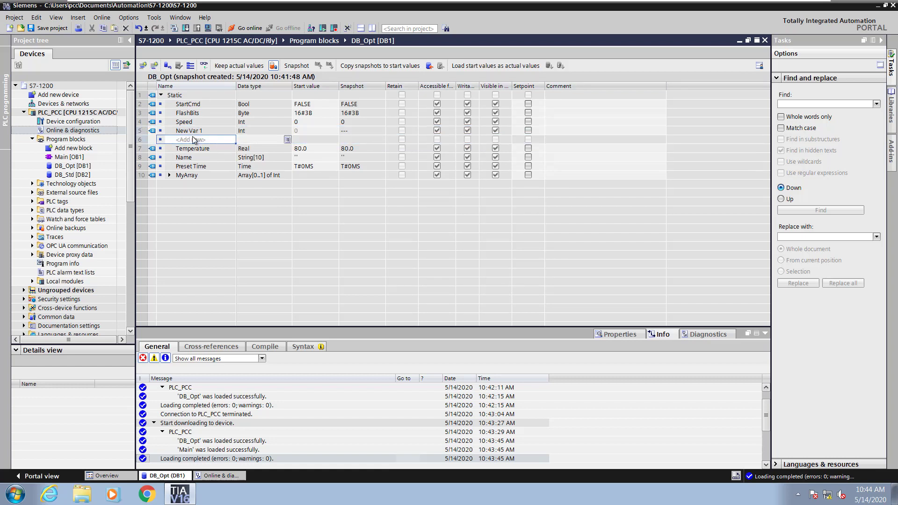
text(New Var 2)
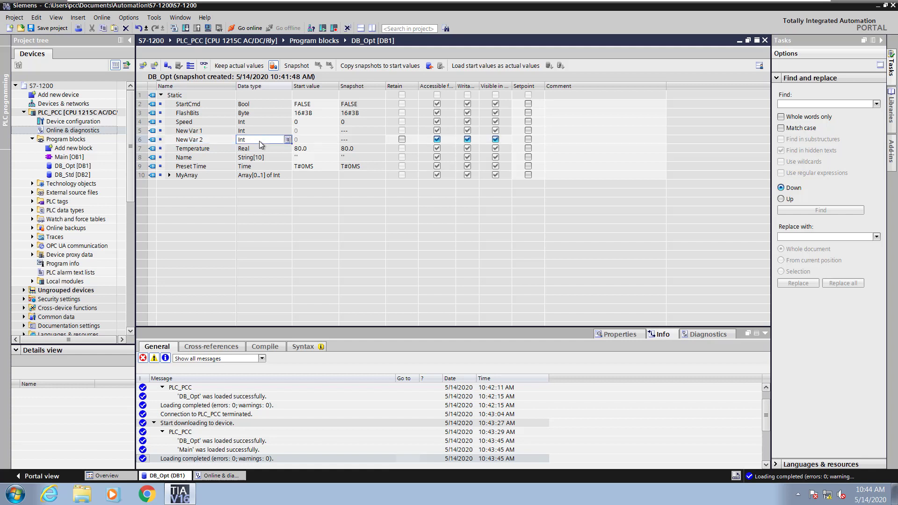
mouse_move(235, 103)
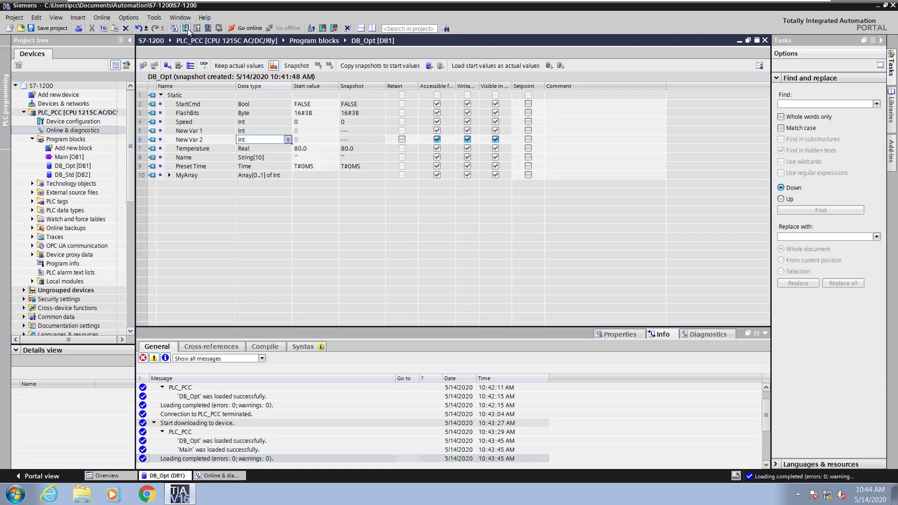
- Load DB_Opt with New Var 2 to PLC_PCC without reinitialization, finishing with zero errors
click(165, 28)
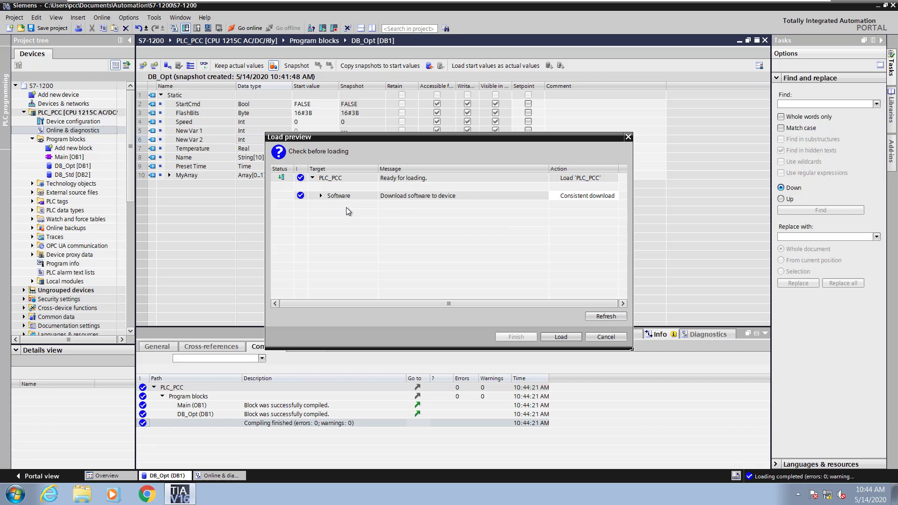
click(560, 336)
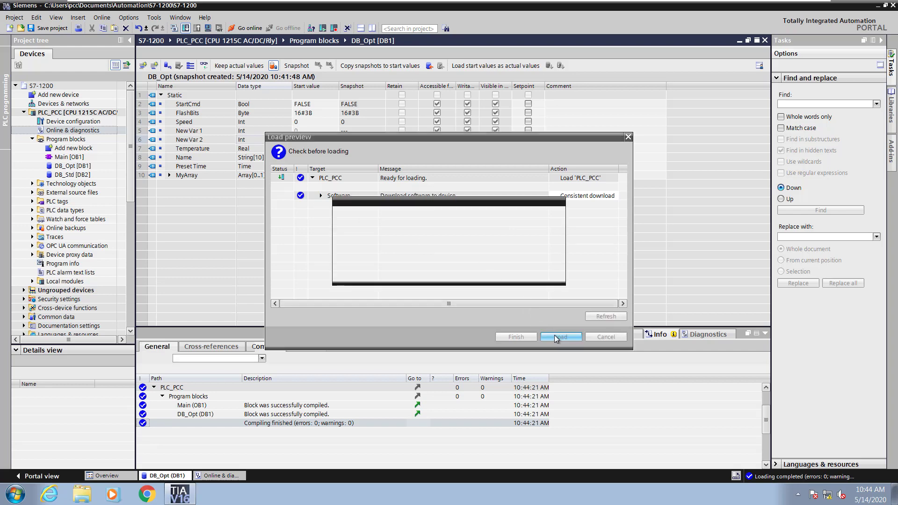
click(560, 336)
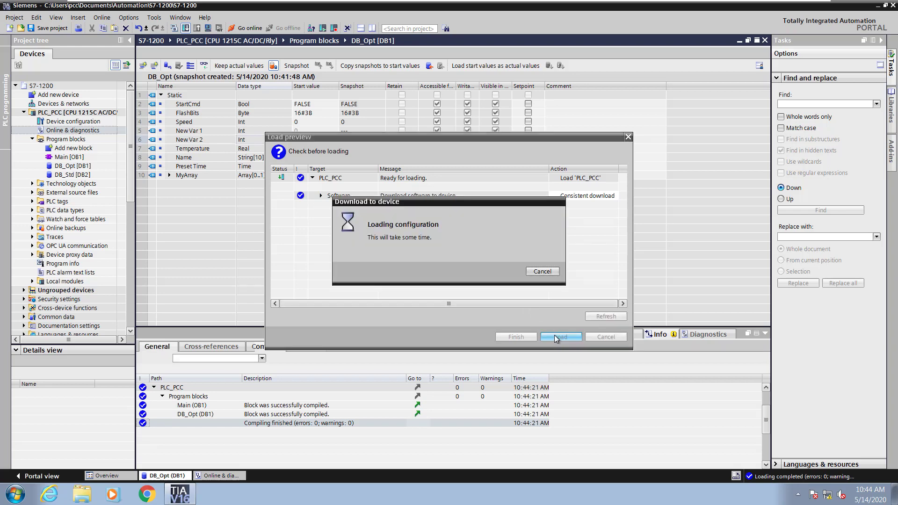
click(560, 336)
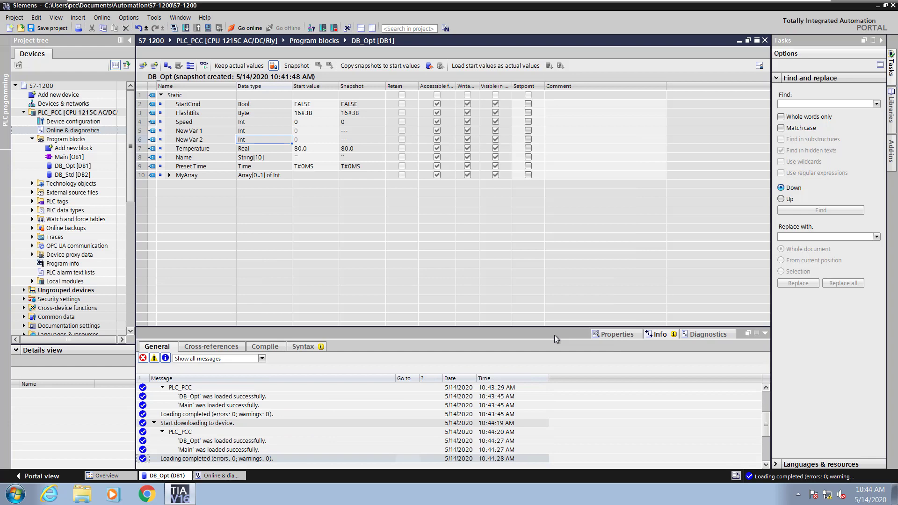